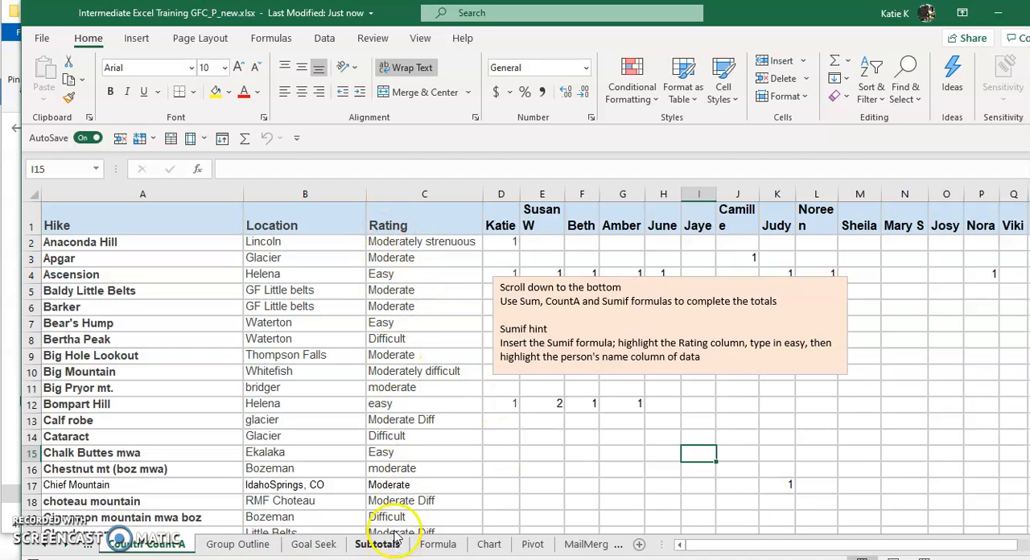
mouse_move(721, 543)
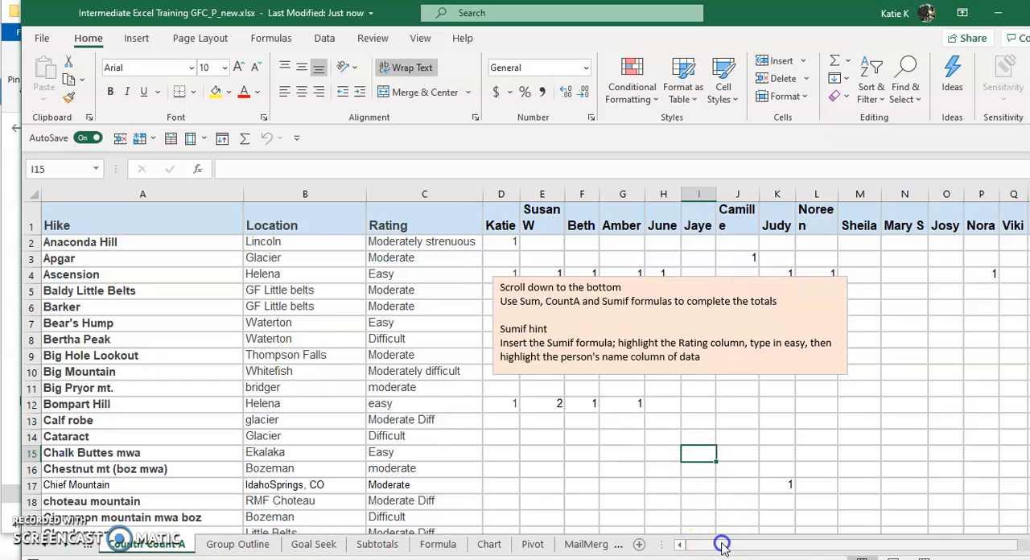
Give the Apgar row (row 3) a dark navy fill with white font colour.
scroll(right, 3)
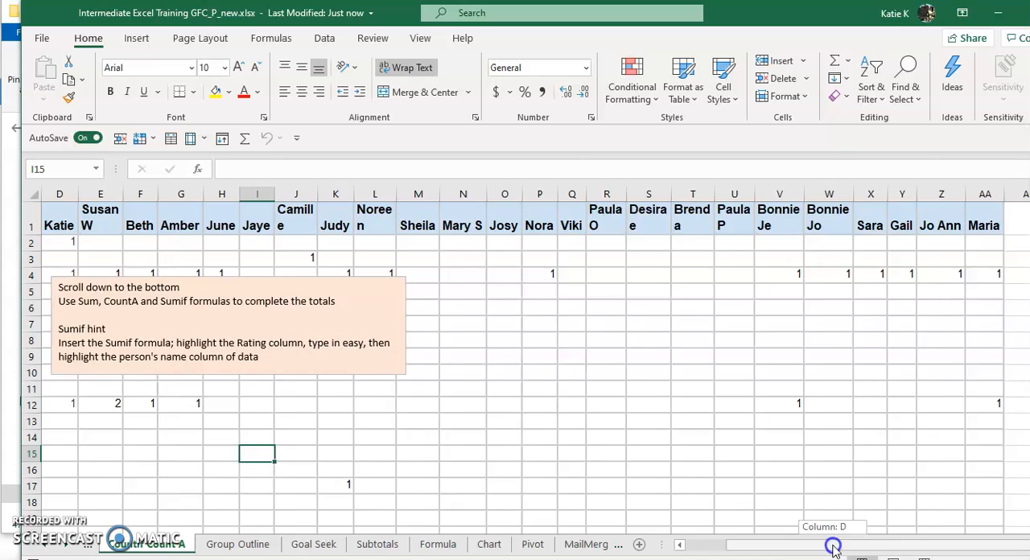
scroll(left, 3)
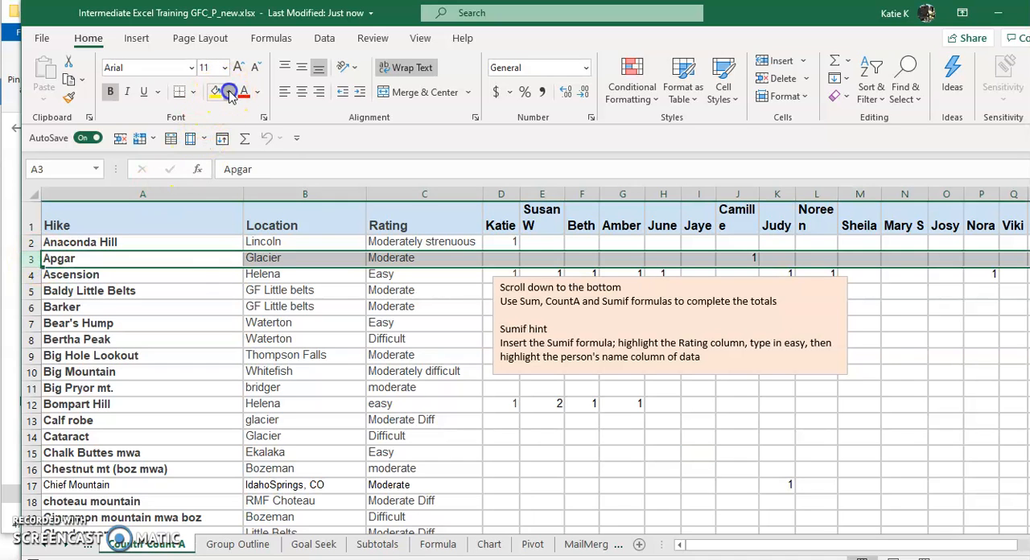
click(235, 92)
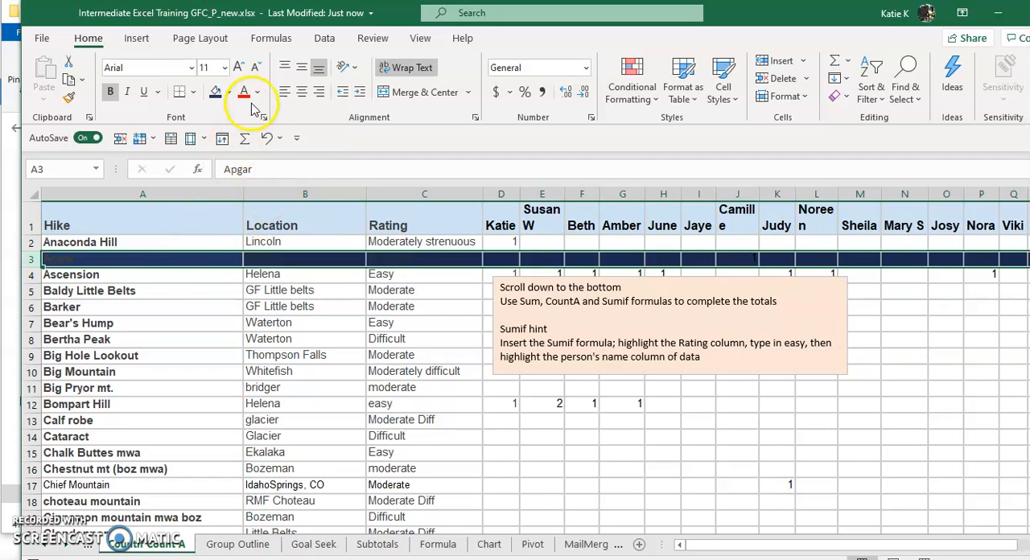
click(255, 91)
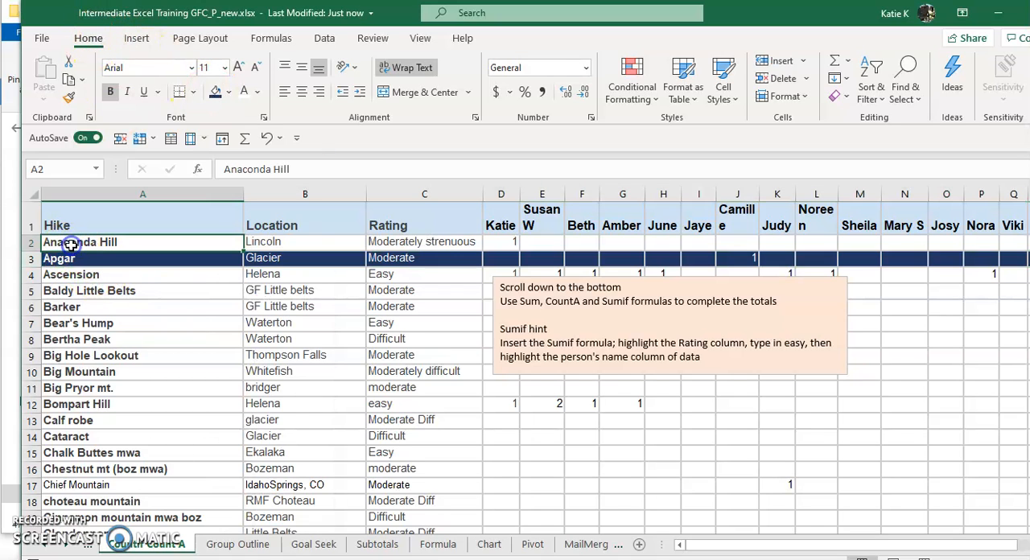
Select the Anaconda Hill and Apgar rows and lock Format Painter on to reuse their two-row pattern.
click(72, 257)
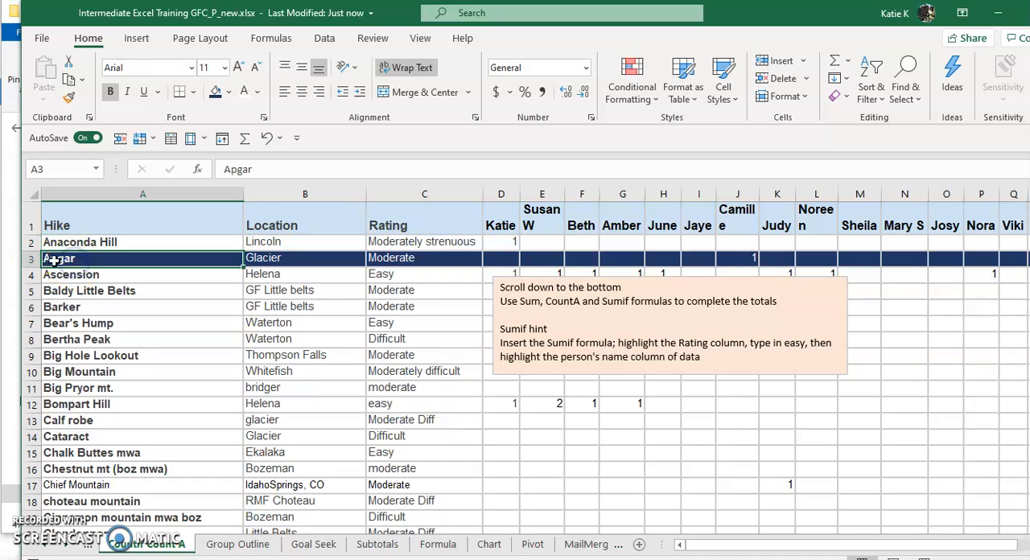
click(32, 242)
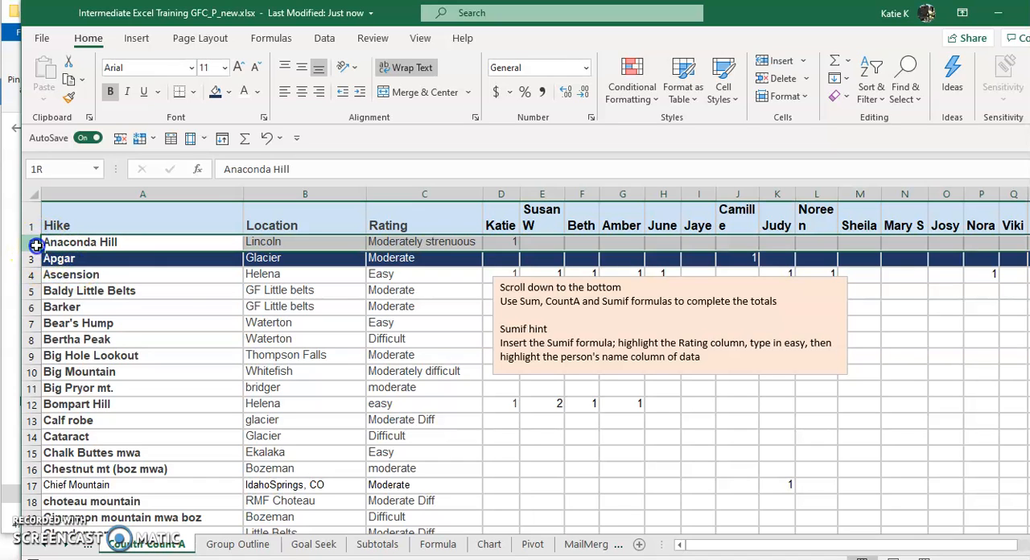
click(142, 241)
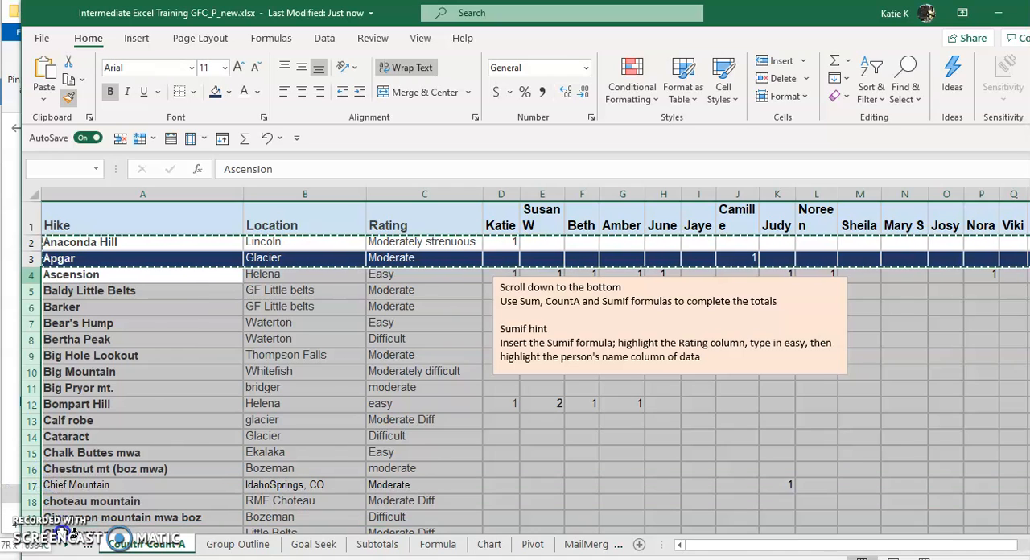
Paint the navy/white alternating banding down every remaining row of the hike list.
scroll(down, 3)
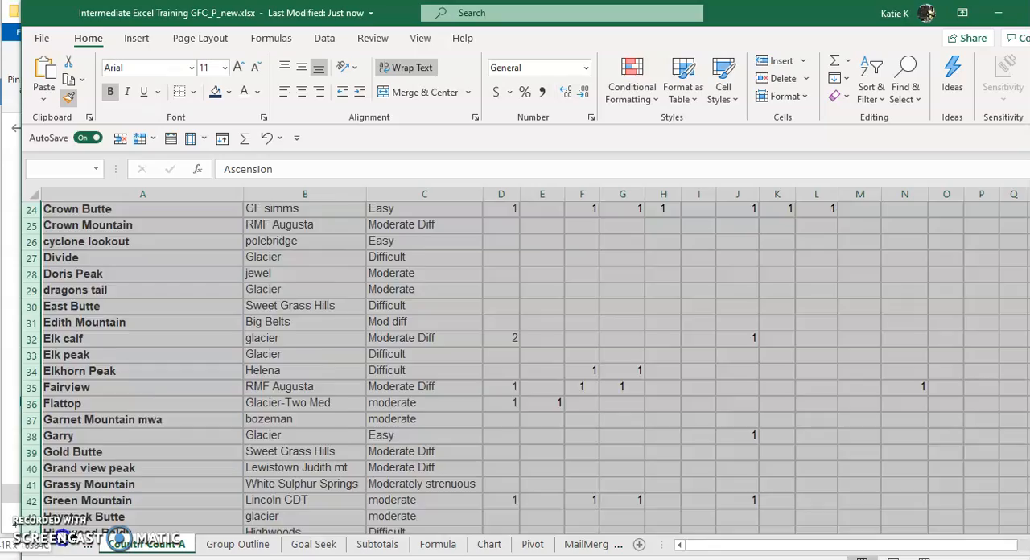
scroll(down, 3)
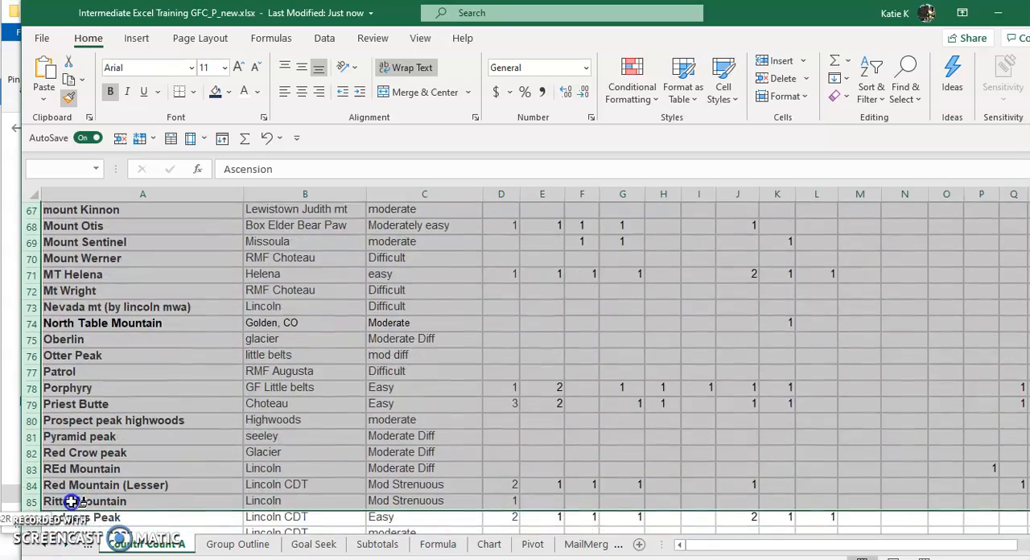
scroll(down, 3)
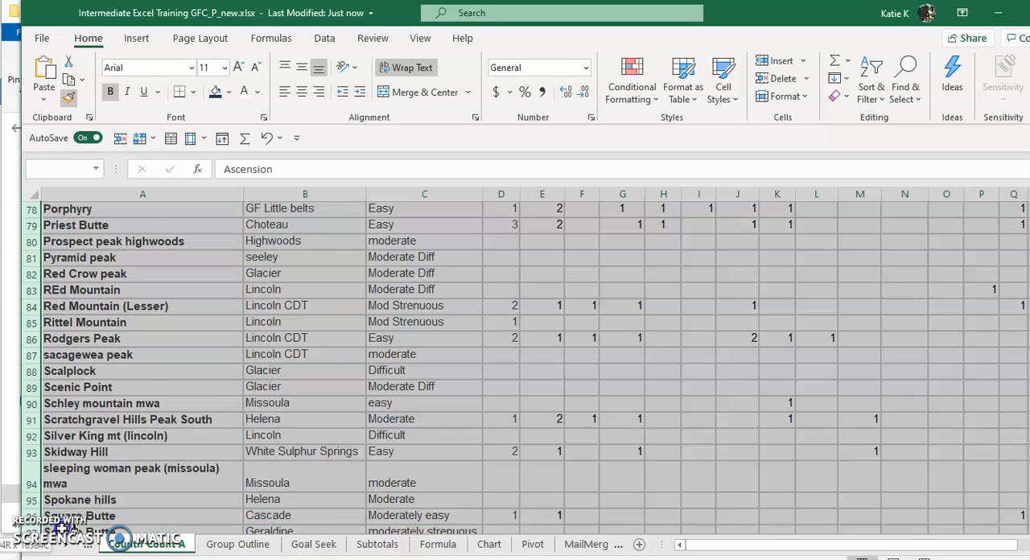
scroll(down, 3)
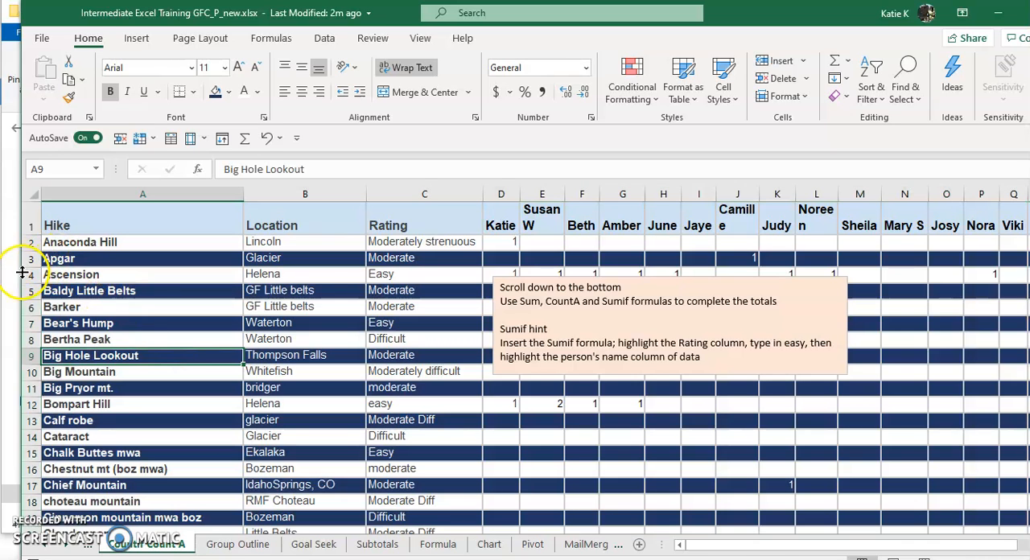
Finish on the Ascension row and move to the Group Outline sheet of student scores.
click(71, 273)
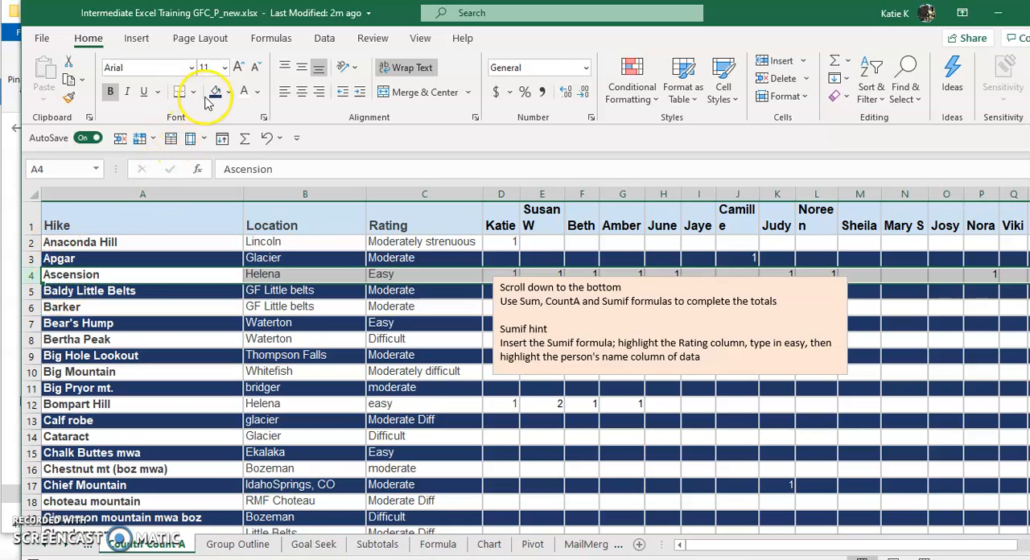
click(225, 90)
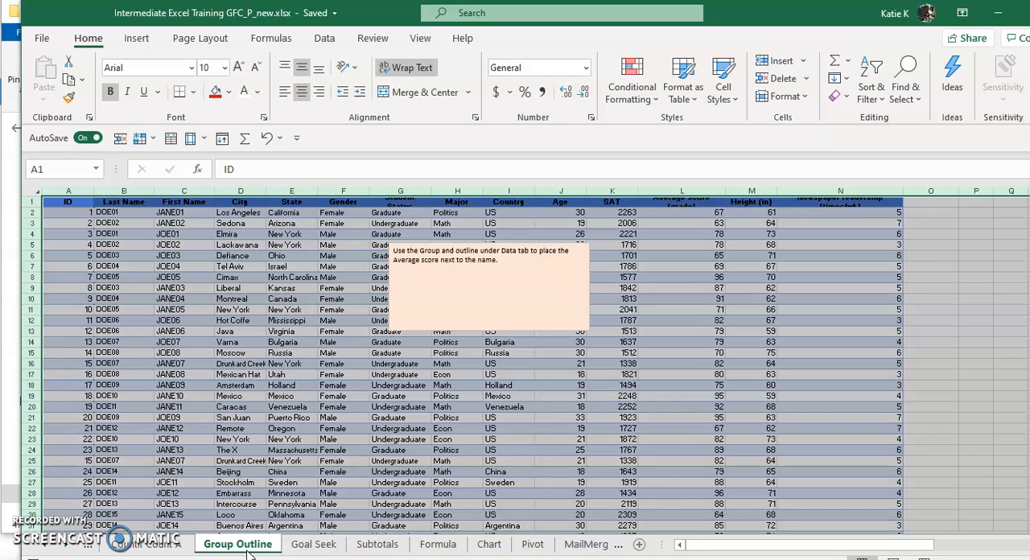
mouse_move(88, 38)
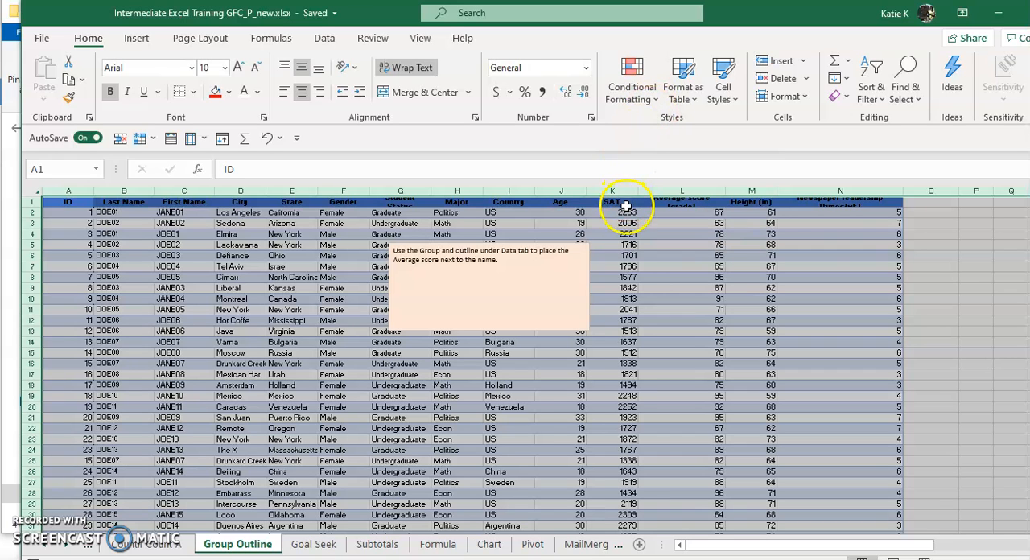
click(612, 190)
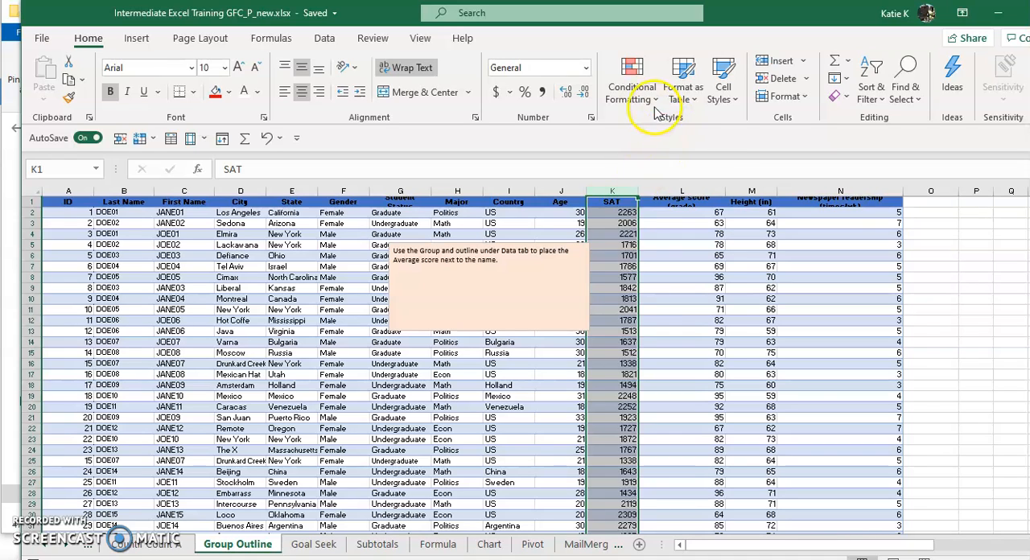
click(630, 77)
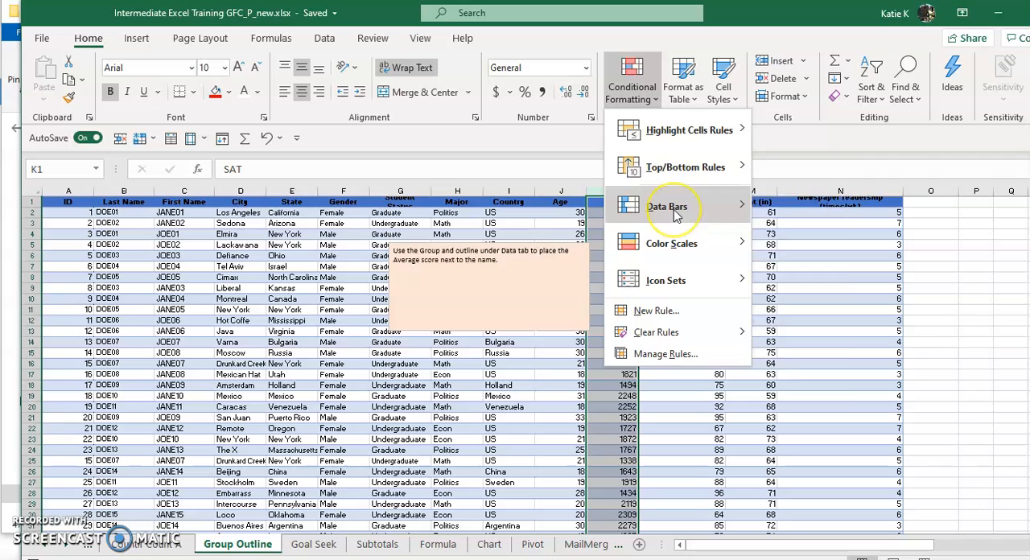
click(666, 206)
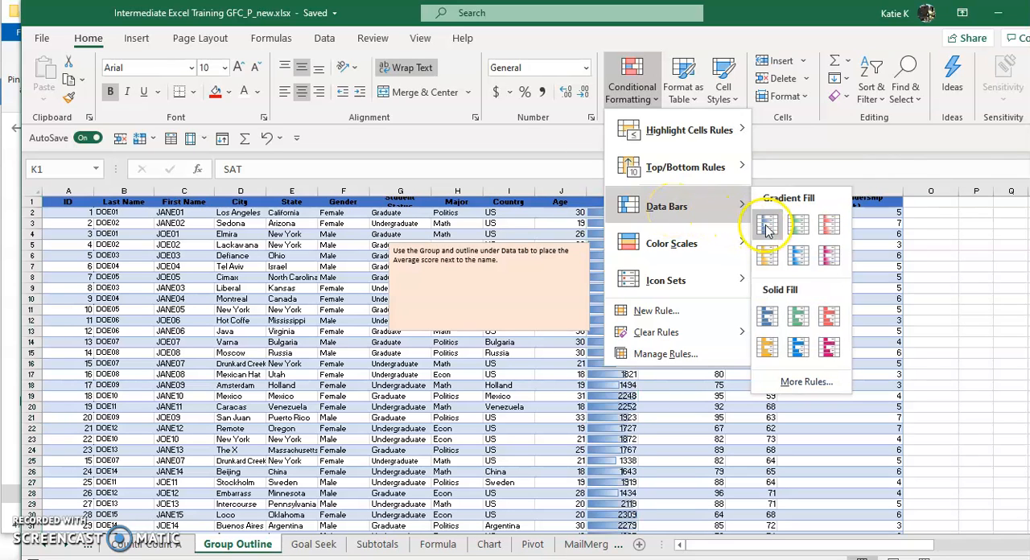
click(766, 224)
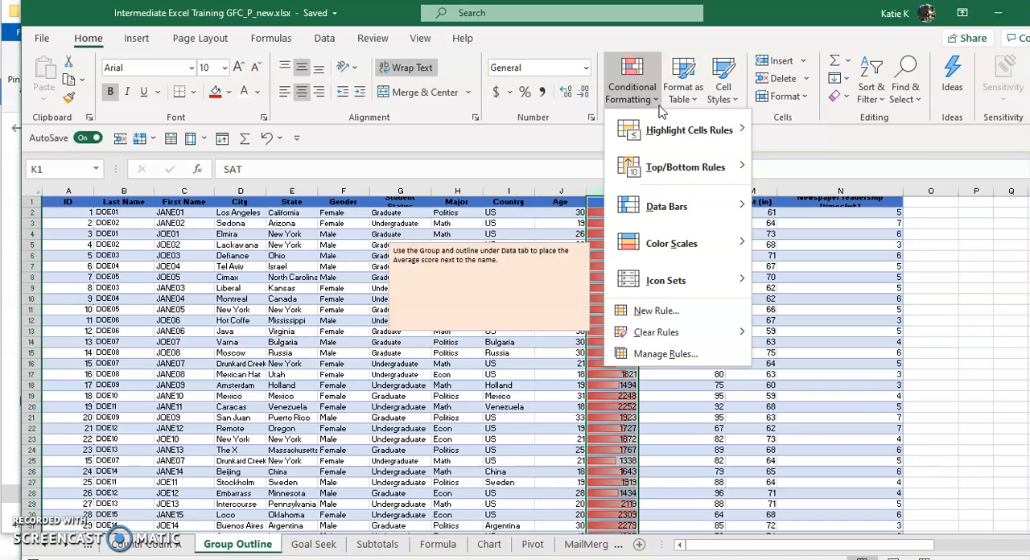
click(656, 332)
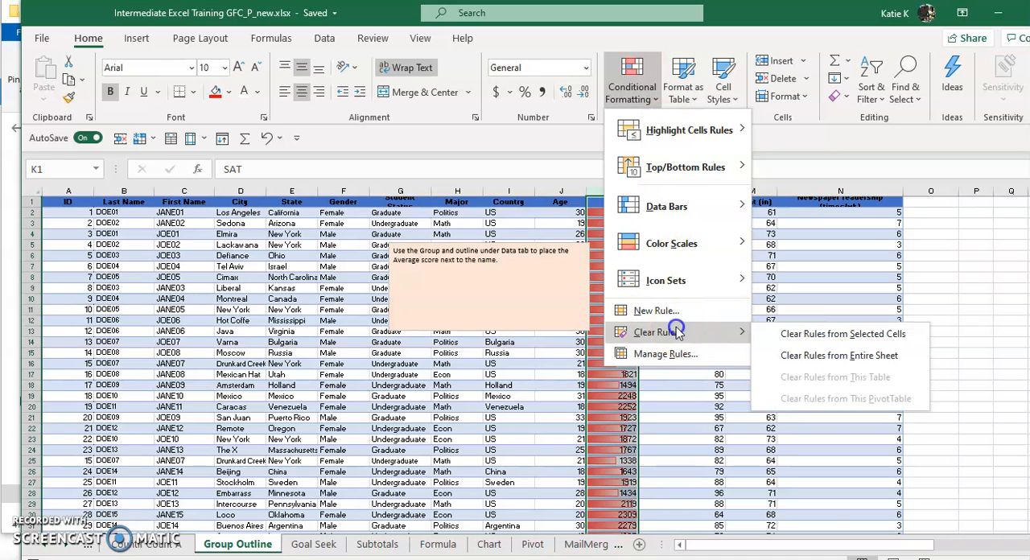
mouse_move(840, 334)
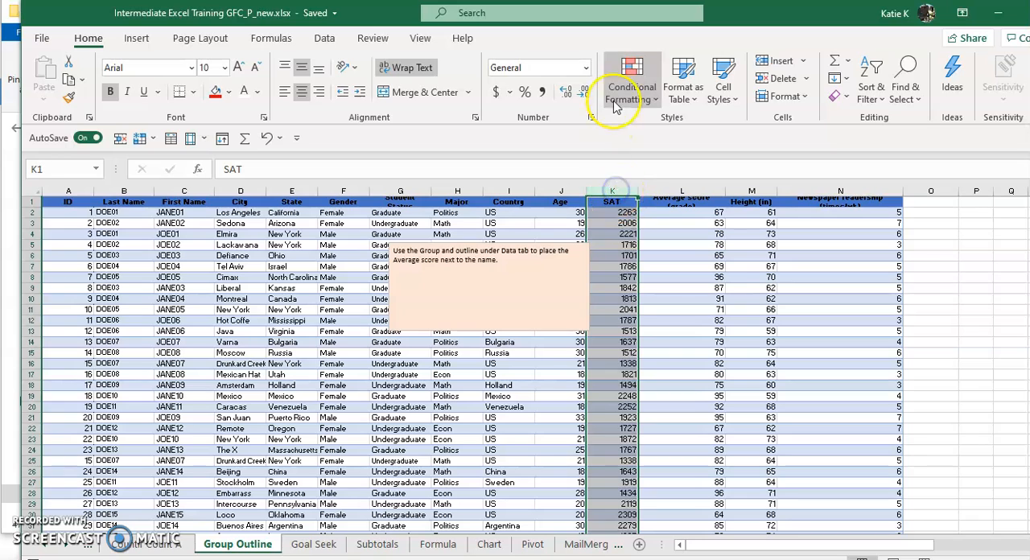
Apply a green-to-red colour scale and traffic-light circle icons to the SAT scores in column K.
click(631, 77)
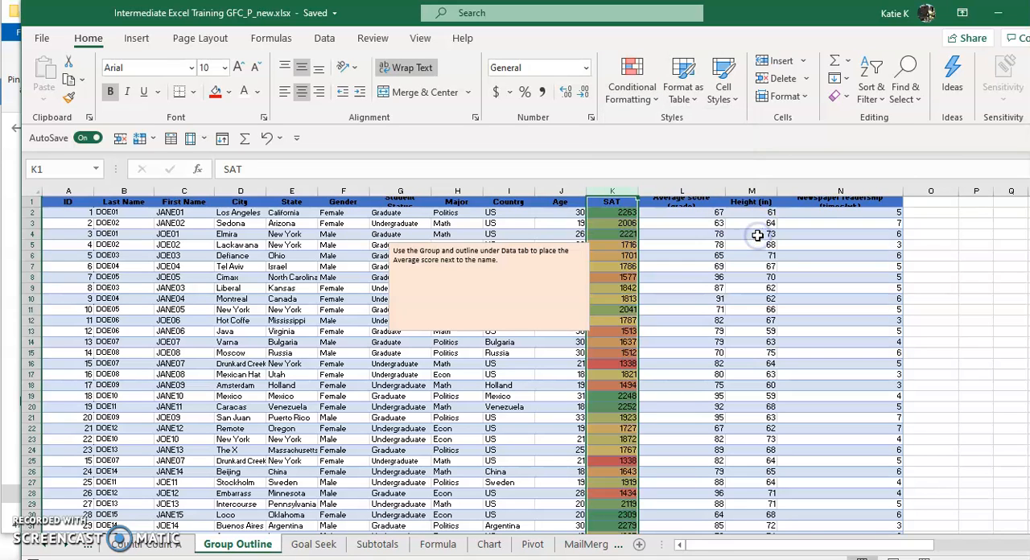
click(630, 77)
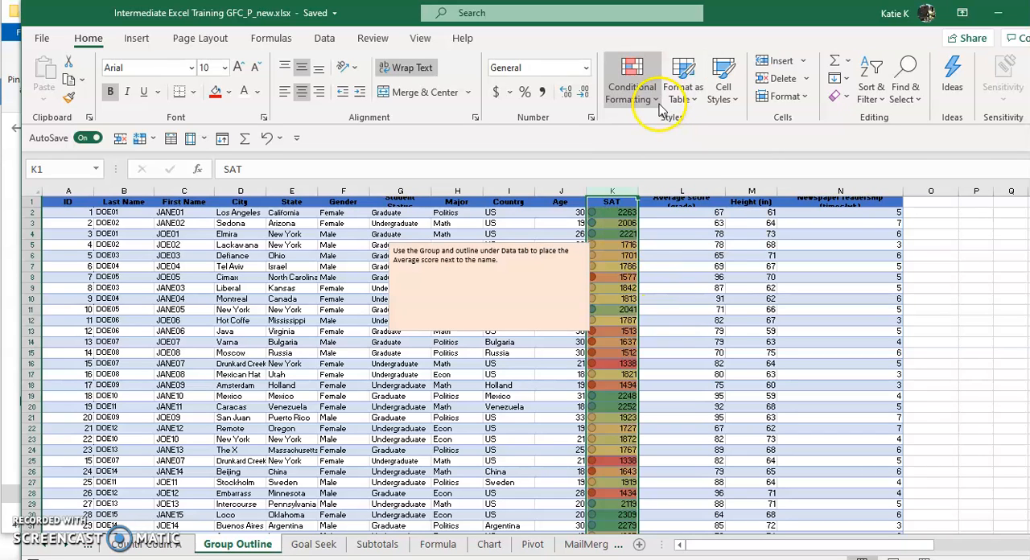
click(630, 77)
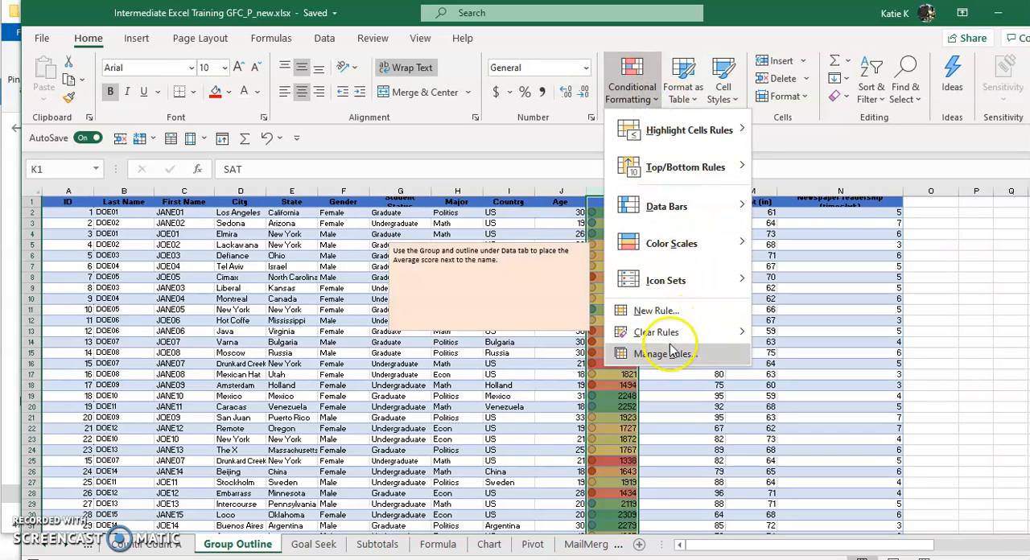
Edit the SAT column's icon-set rule to thresholds of 80% and 50% in the Rules Manager.
click(663, 352)
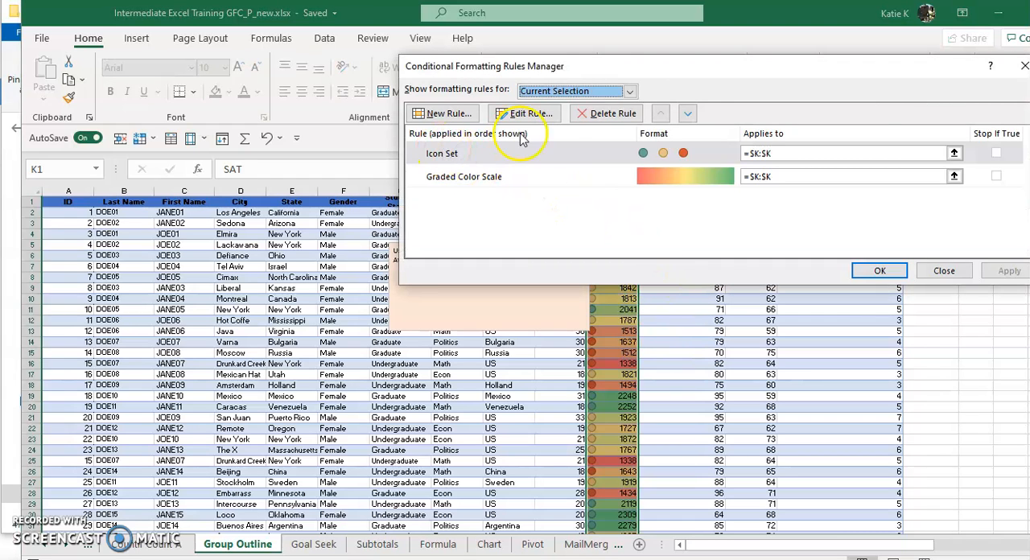
click(525, 112)
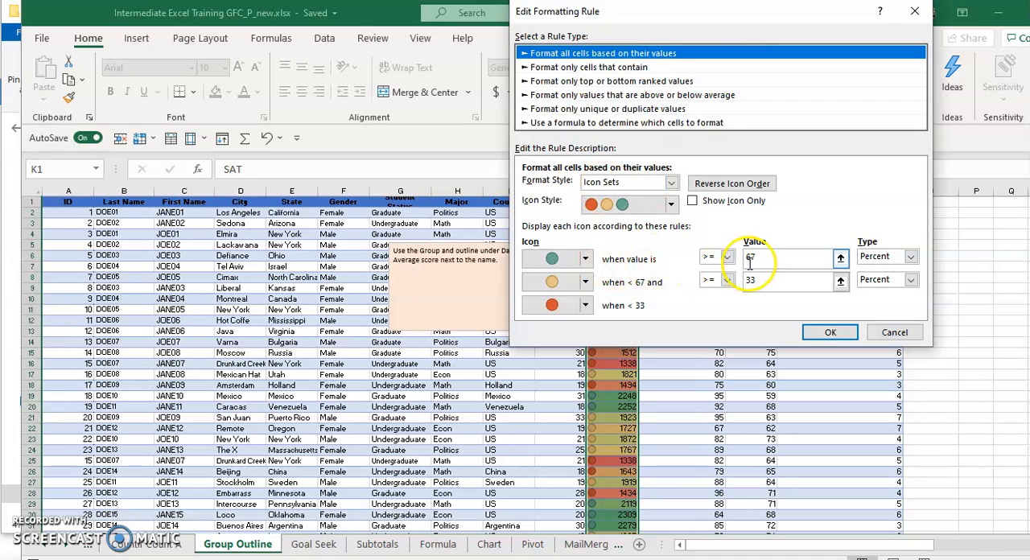
click(785, 258)
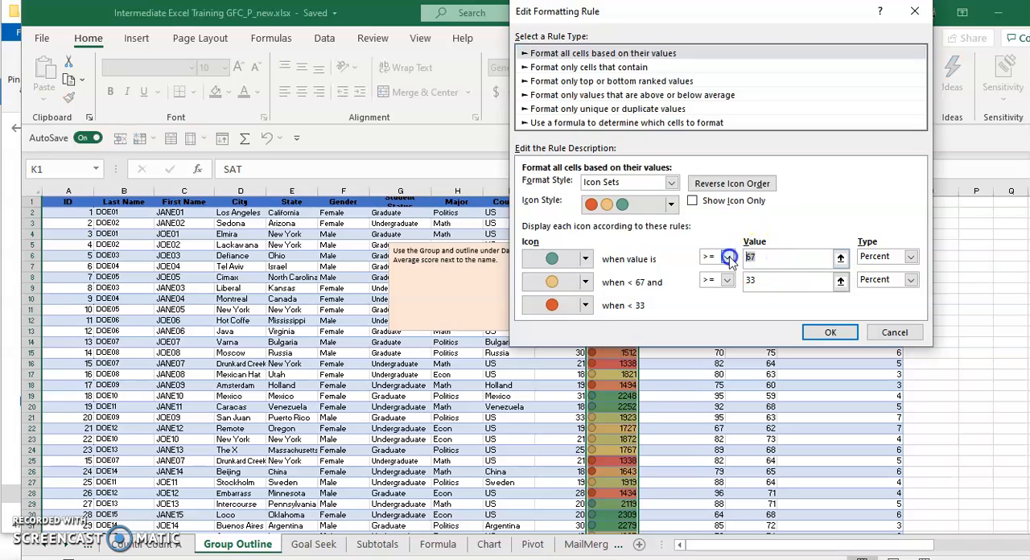
text(80)
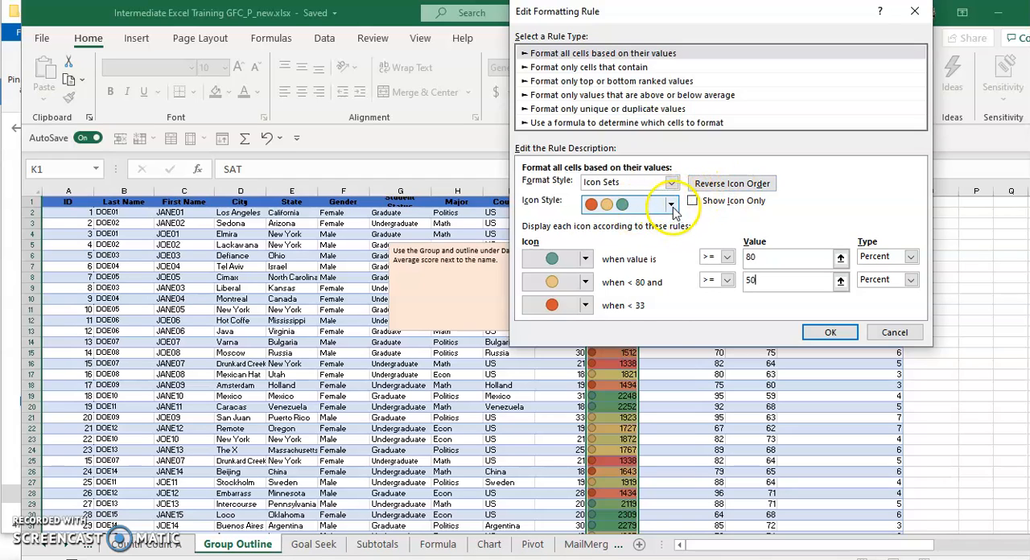
text(50)
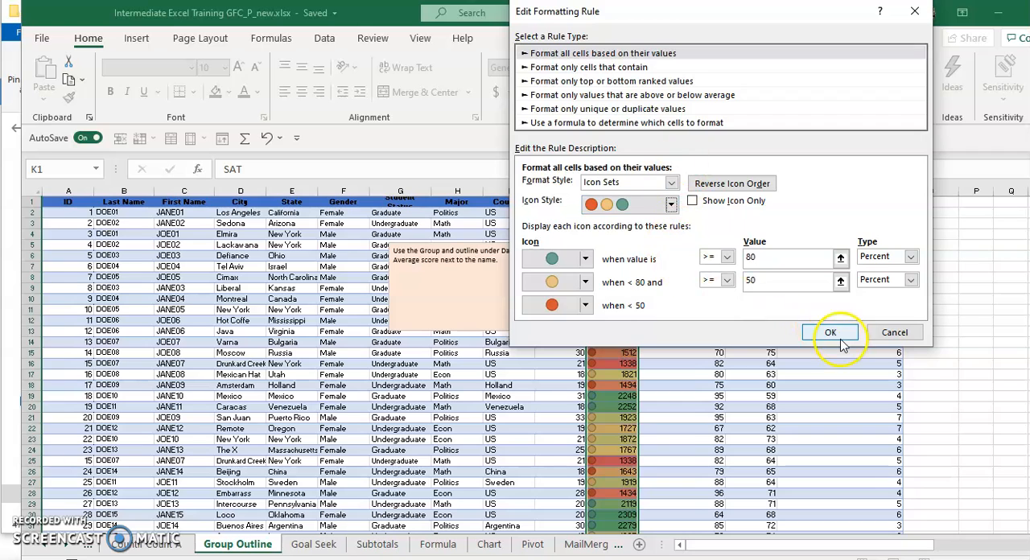
click(830, 331)
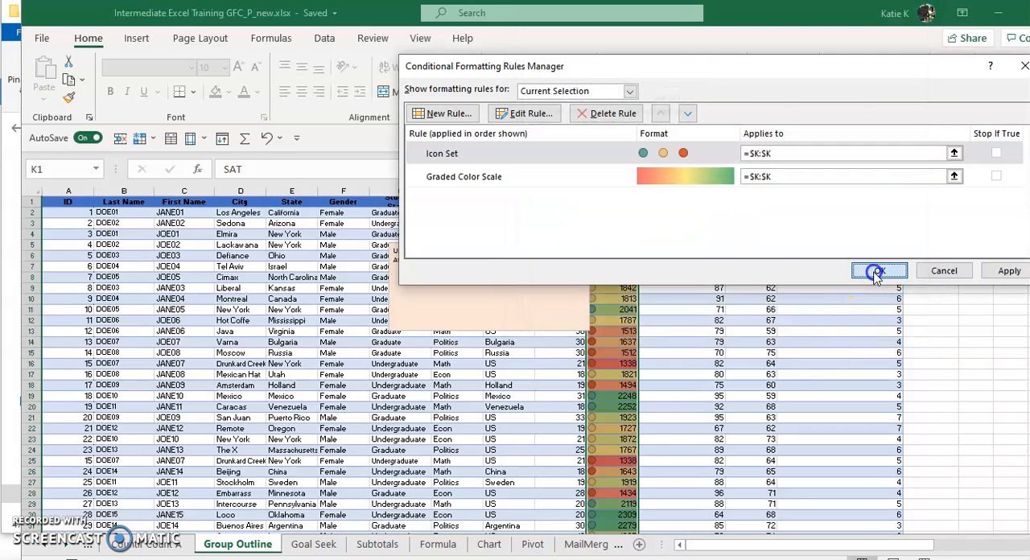
click(878, 270)
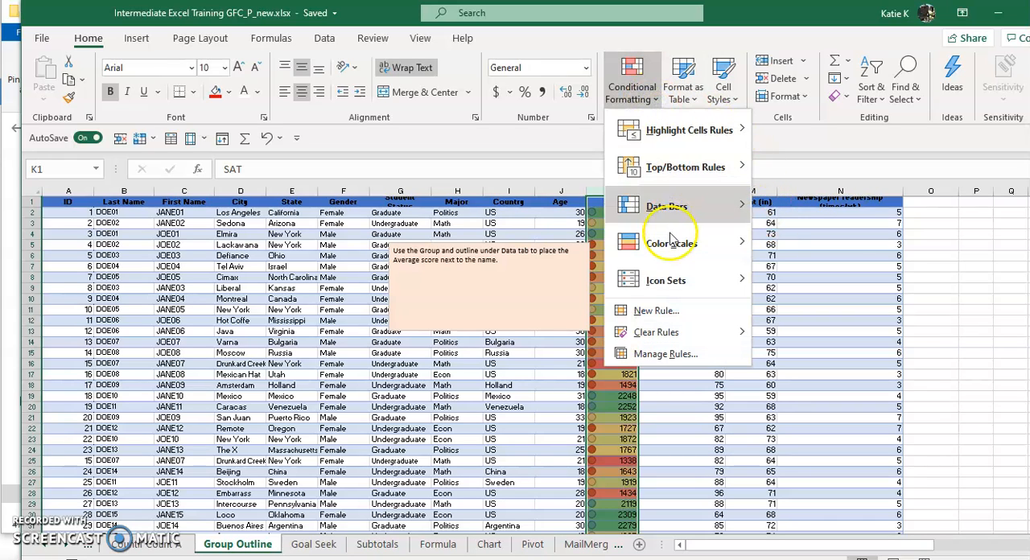
Clear all conditional formatting rules from the entire Group Outline sheet.
click(657, 331)
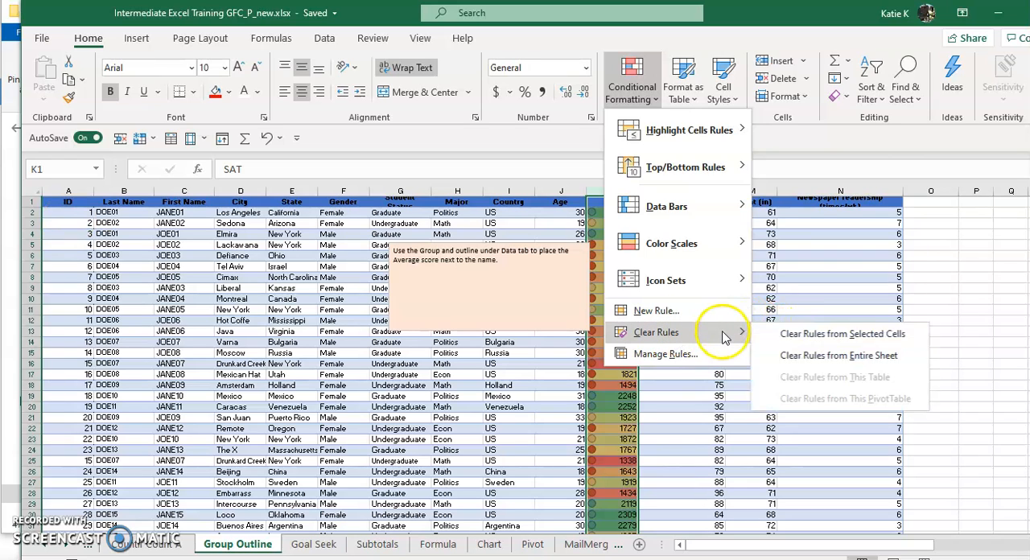
mouse_move(813, 338)
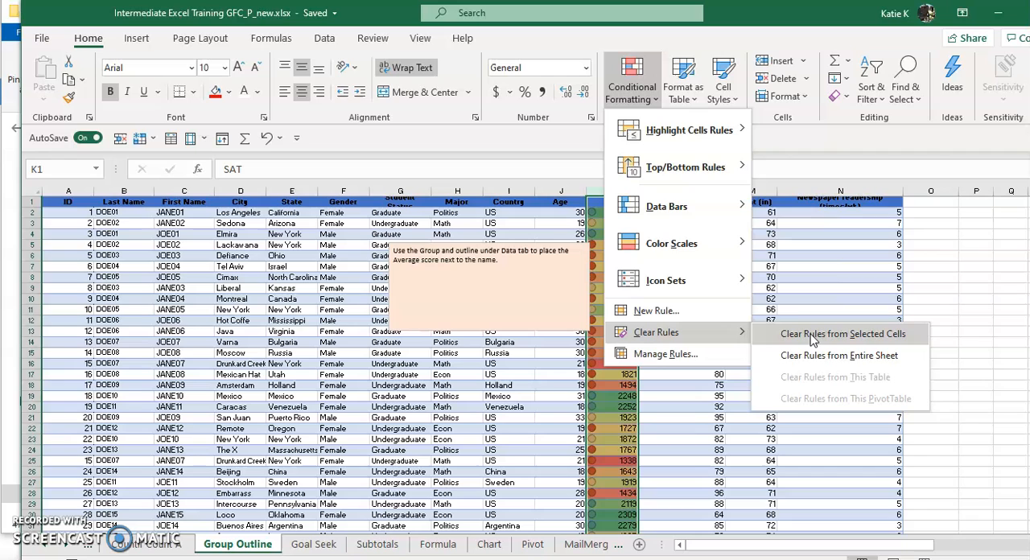
mouse_move(839, 356)
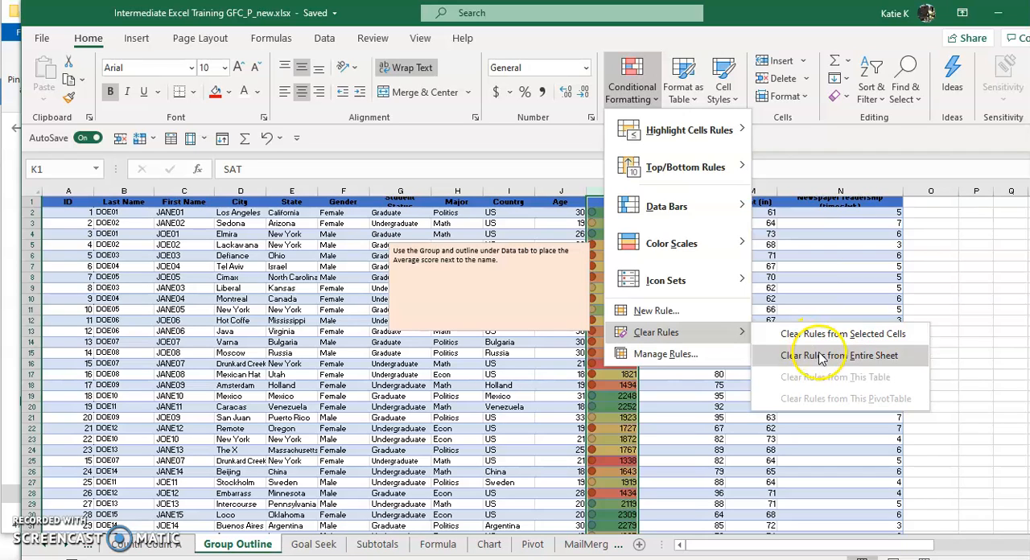
click(839, 354)
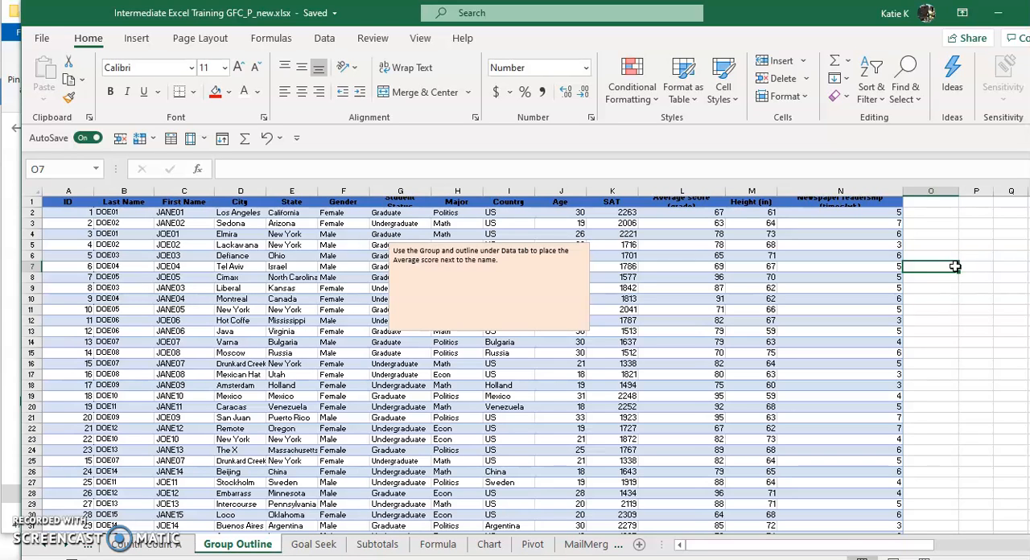
mouse_move(974, 248)
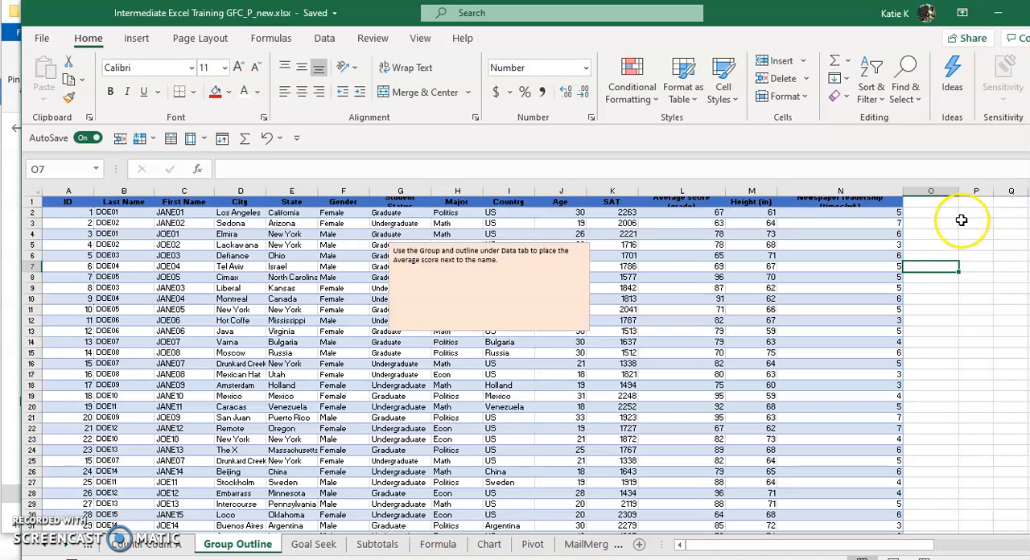
mouse_move(579, 259)
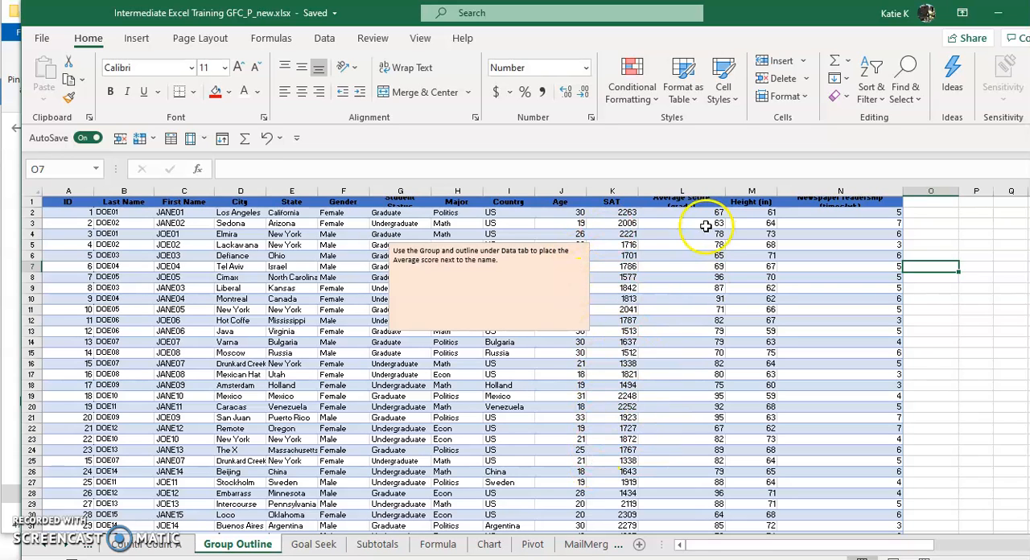
mouse_move(943, 218)
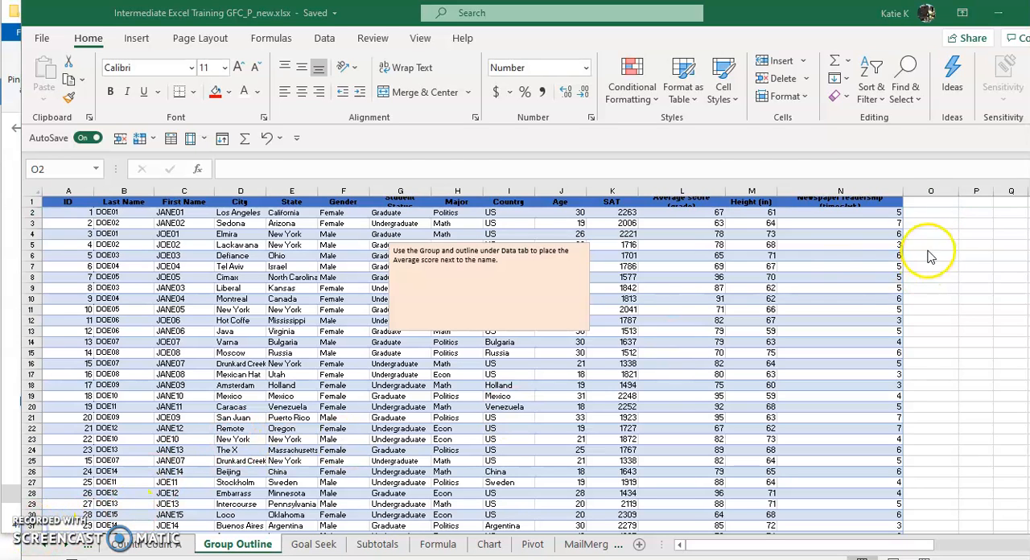
mouse_move(974, 453)
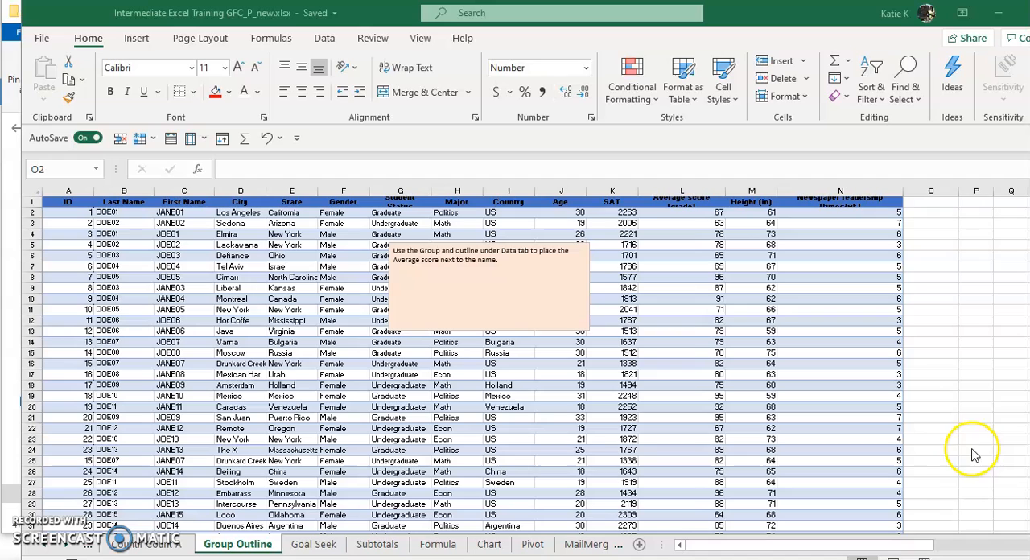
mouse_move(975, 486)
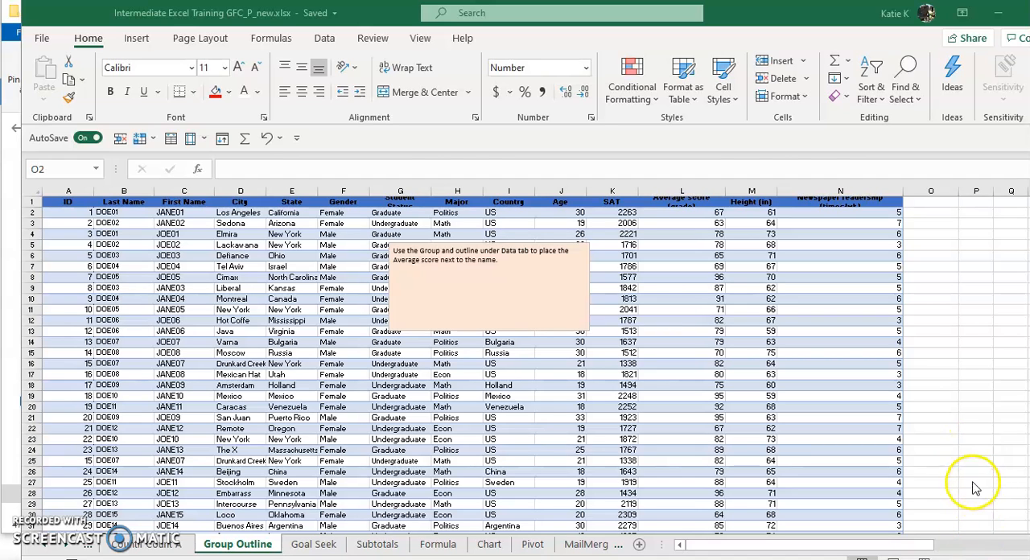
Begin a line sparkline located in cell O1 via Insert > Sparklines.
click(931, 203)
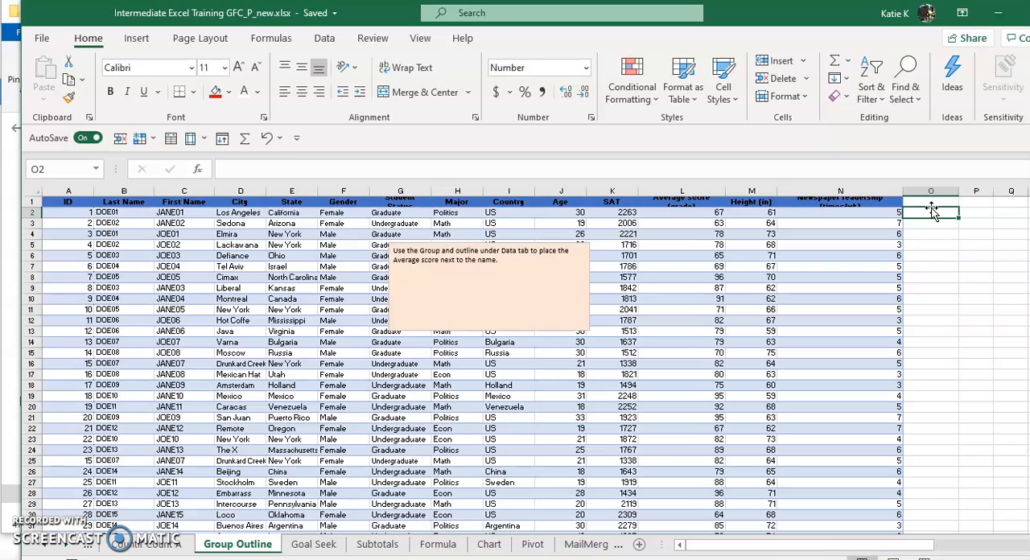
click(930, 203)
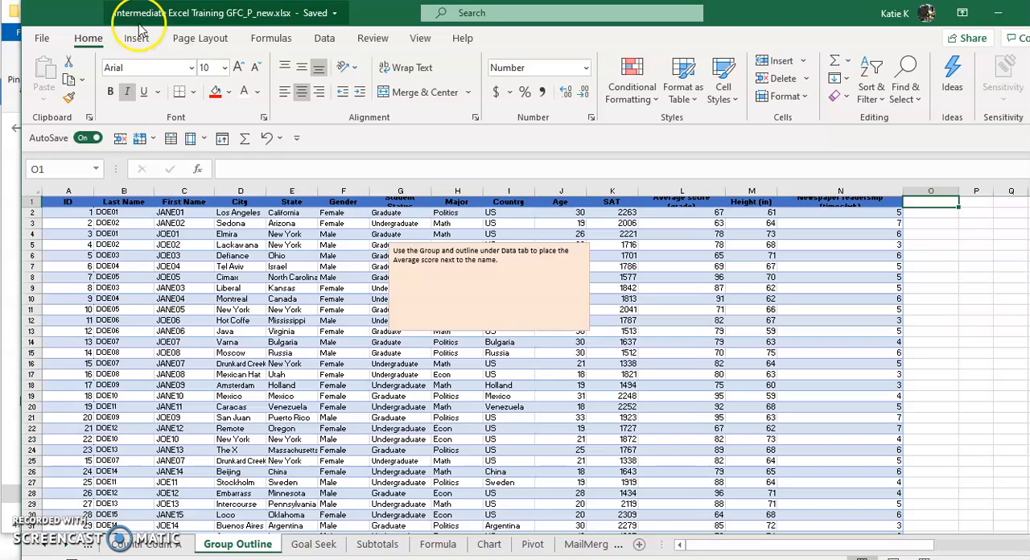
click(135, 39)
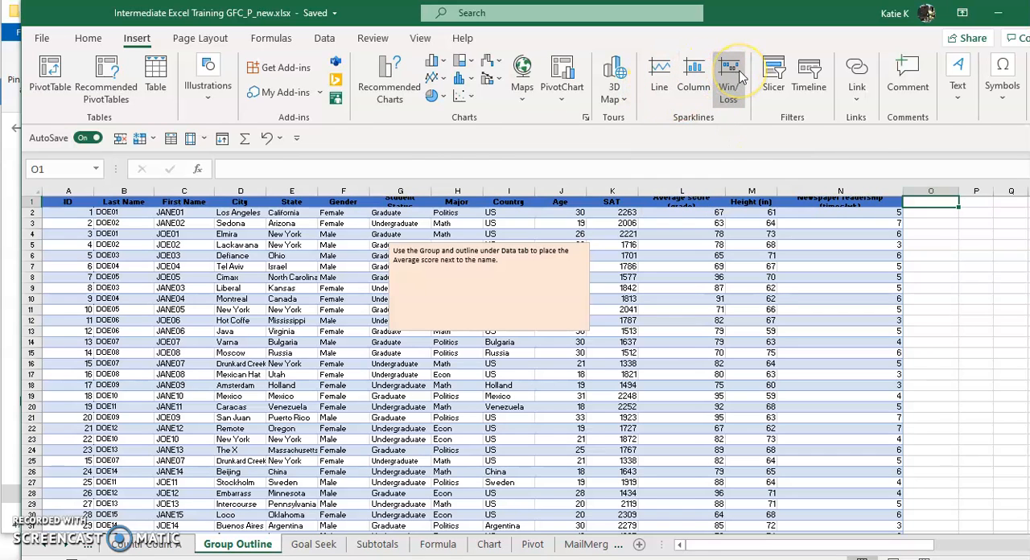
mouse_move(692, 72)
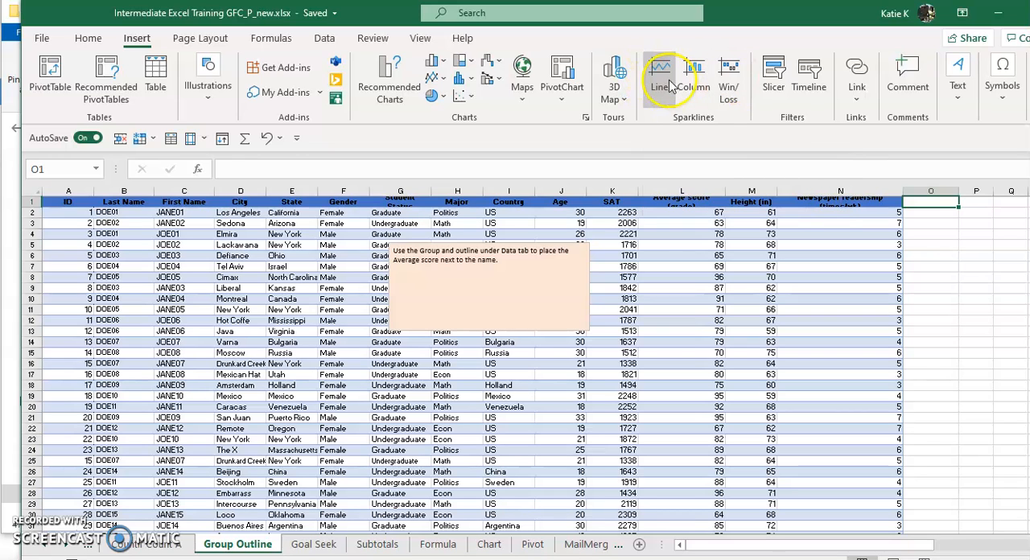
click(660, 78)
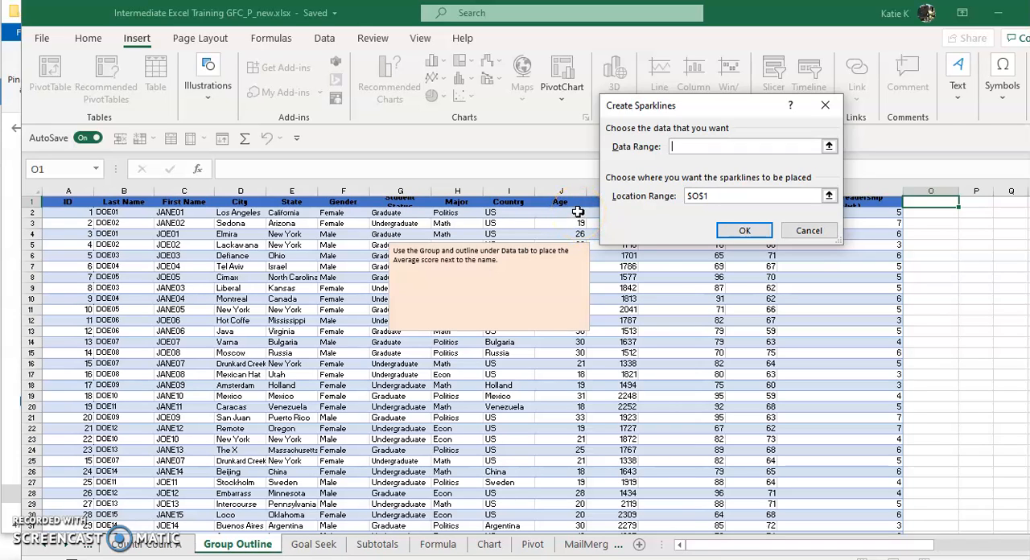
mouse_move(716, 256)
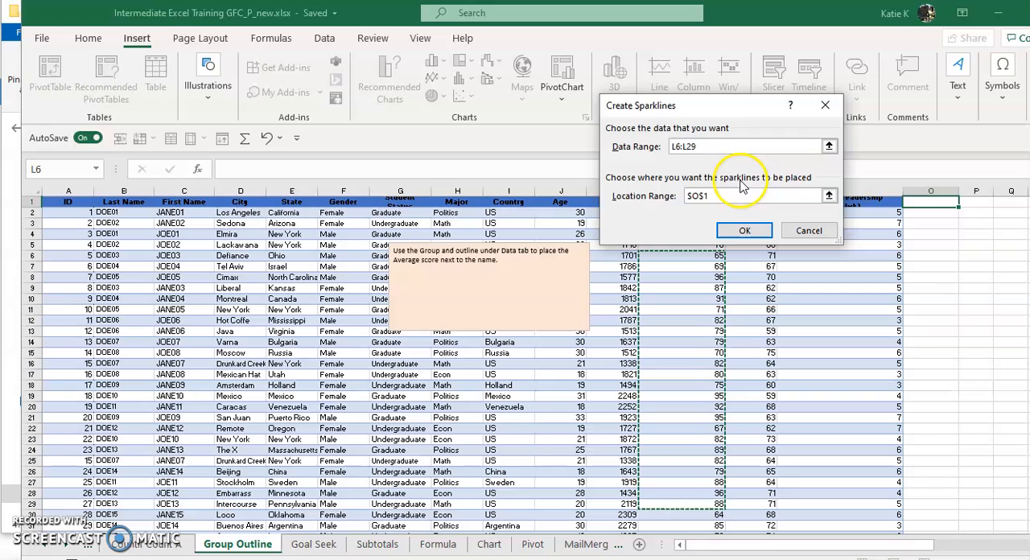
Create the O1 line sparkline from the average-score range L6:L29.
click(743, 232)
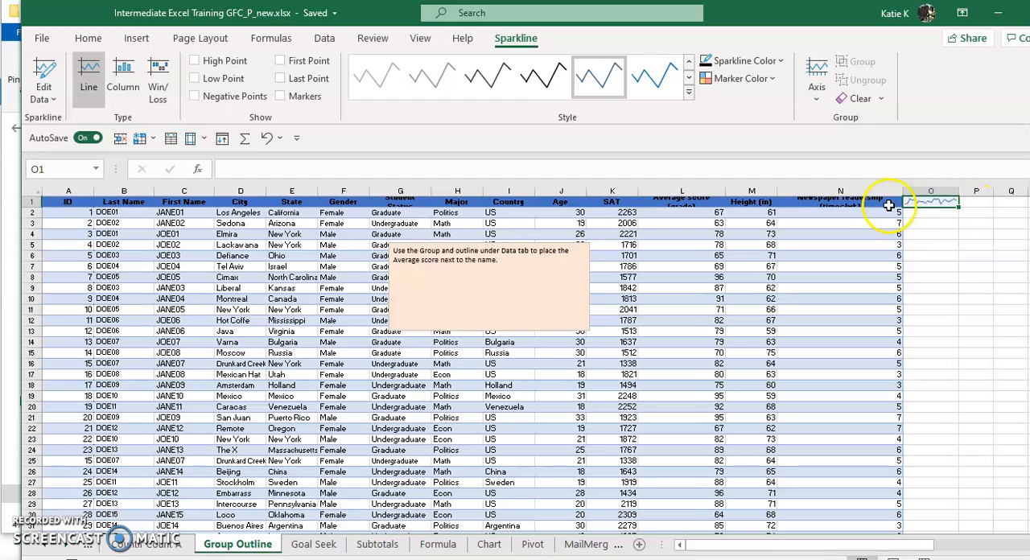
mouse_move(804, 229)
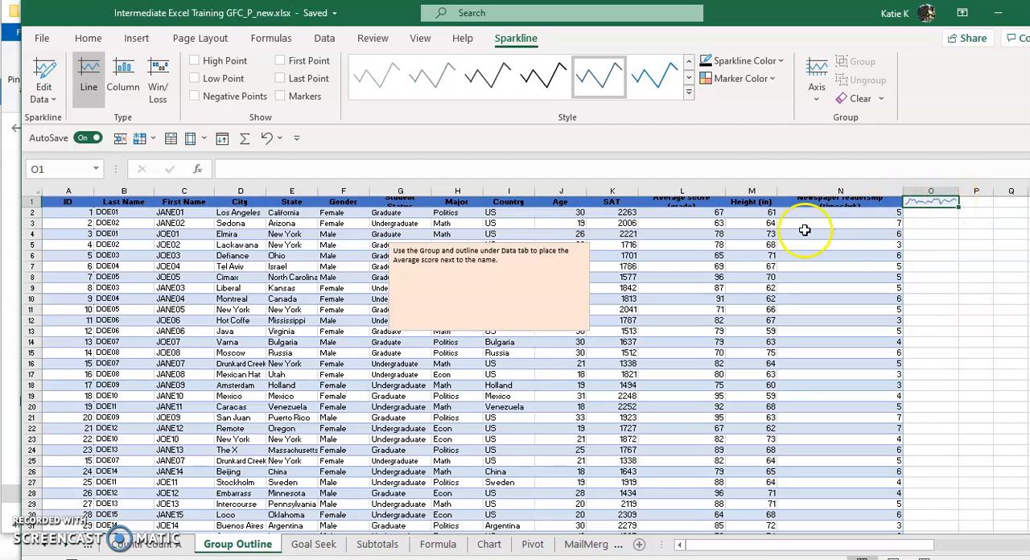
mouse_move(698, 506)
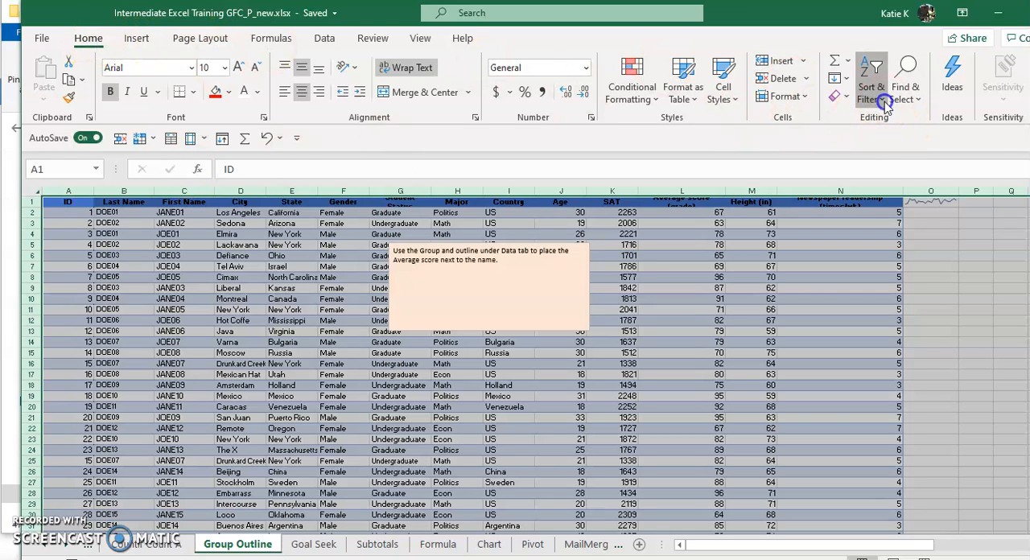
Custom-sort the student table with headers by Average score (grade), cell values, smallest to largest.
click(872, 77)
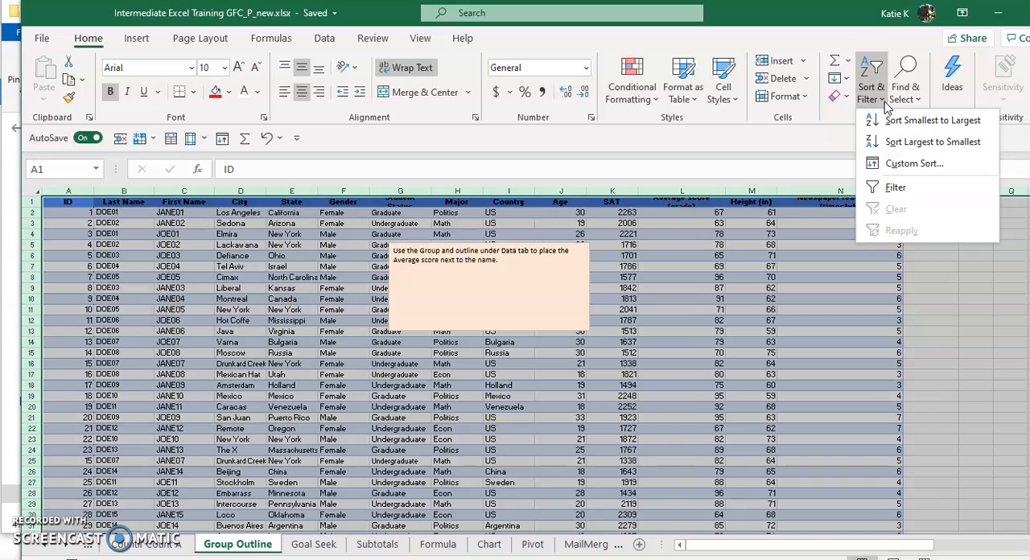
click(914, 164)
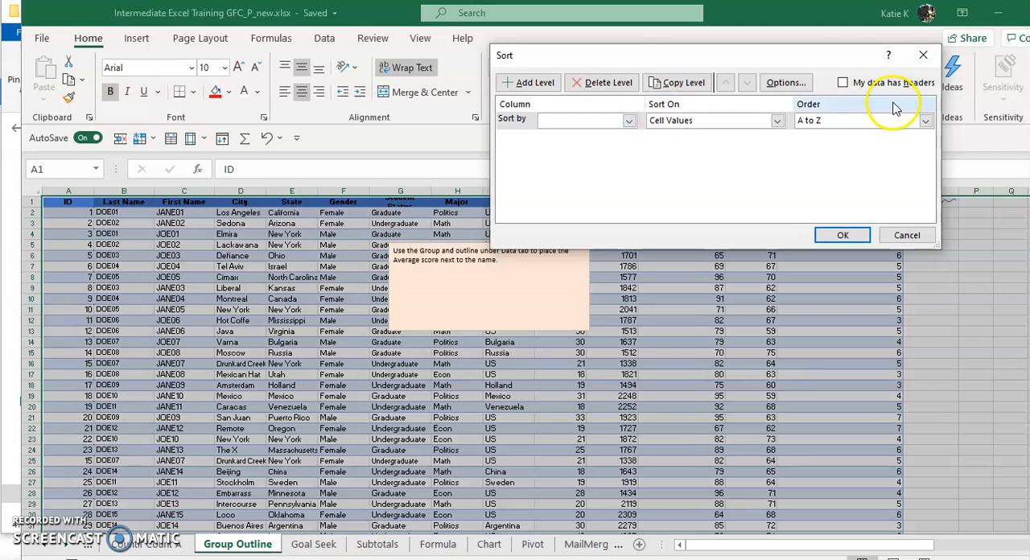
click(843, 82)
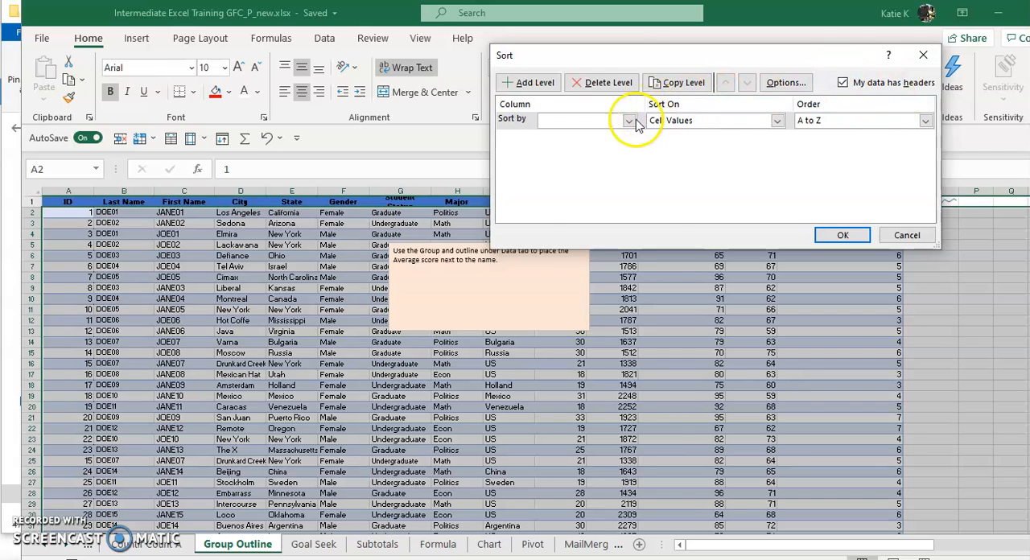
click(627, 119)
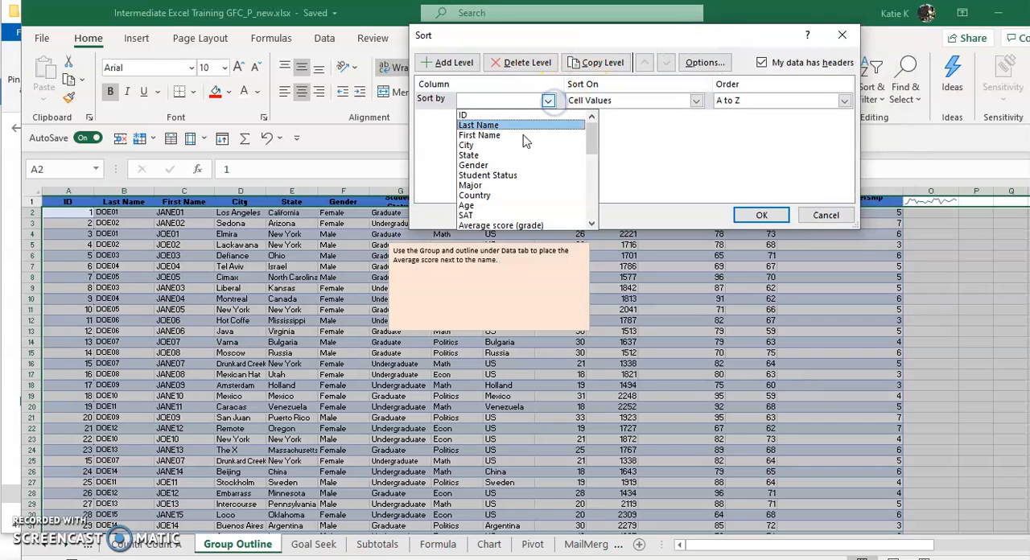
click(500, 225)
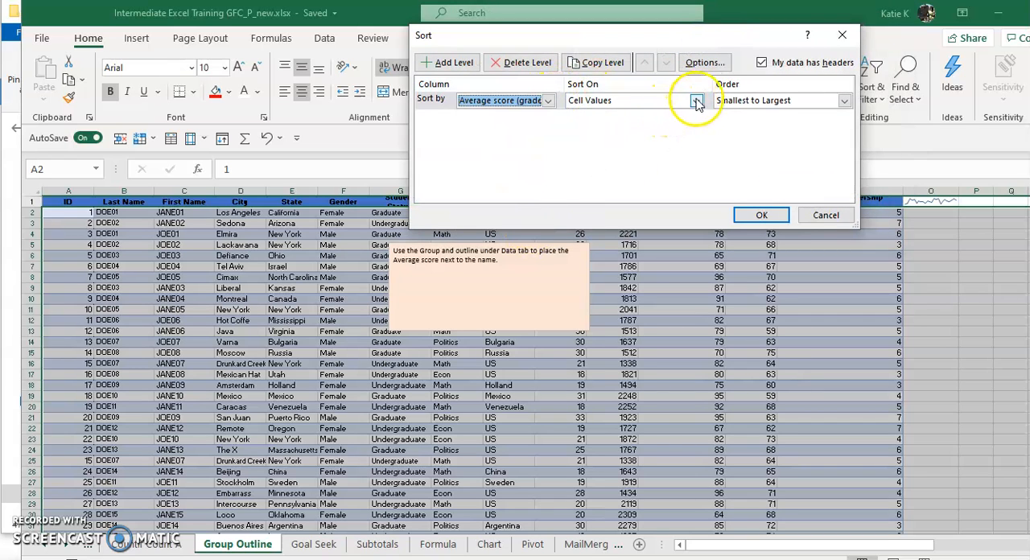
click(695, 100)
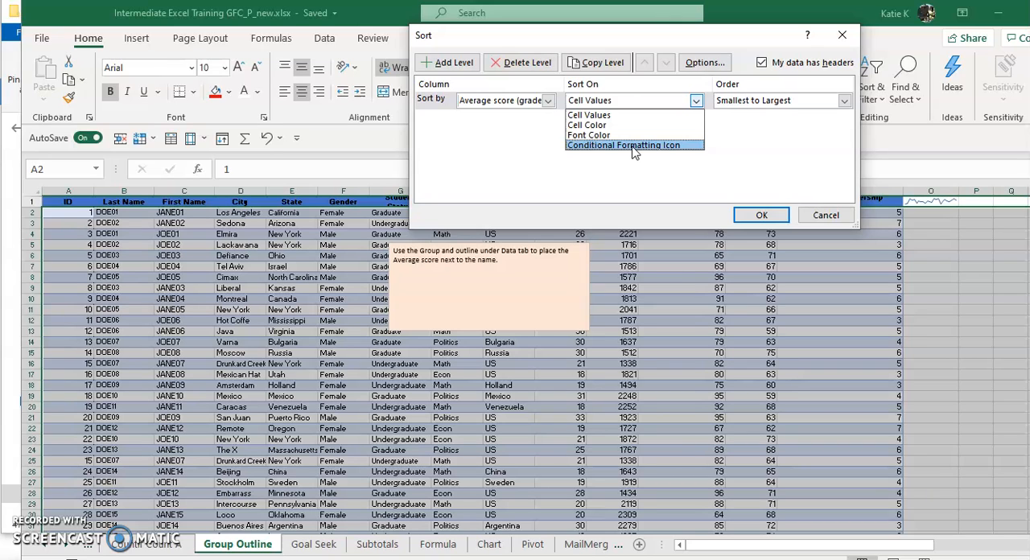
mouse_move(597, 126)
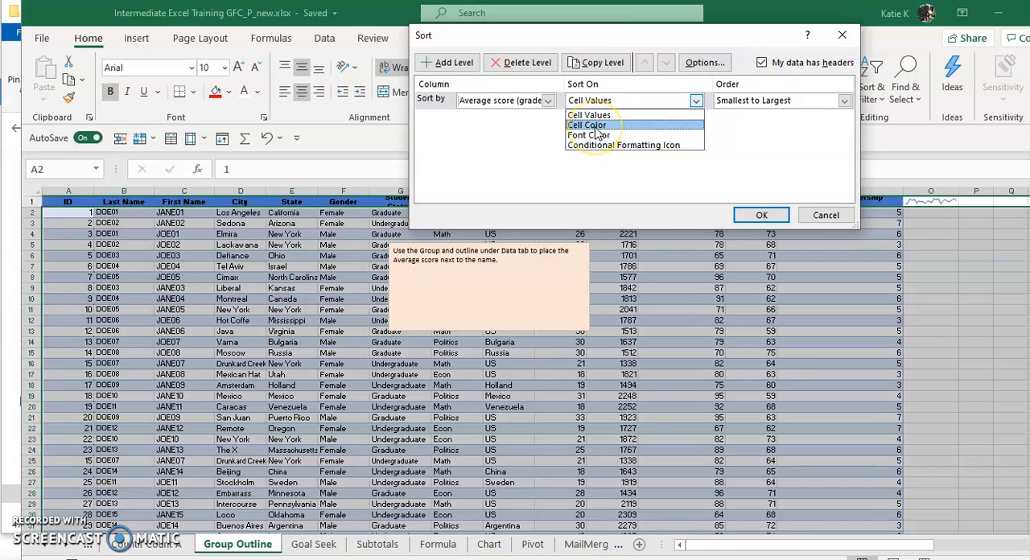
mouse_move(589, 115)
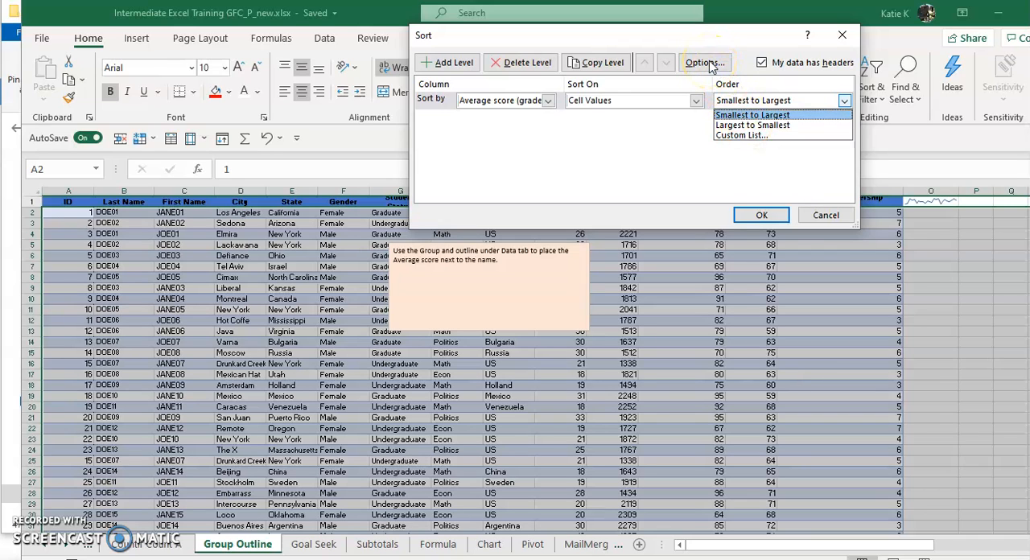
click(751, 114)
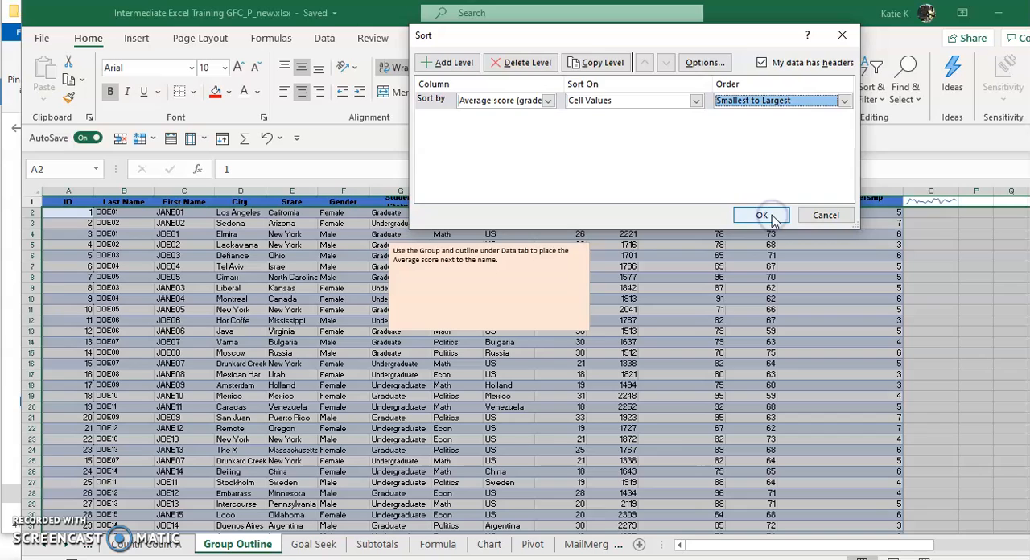
click(761, 216)
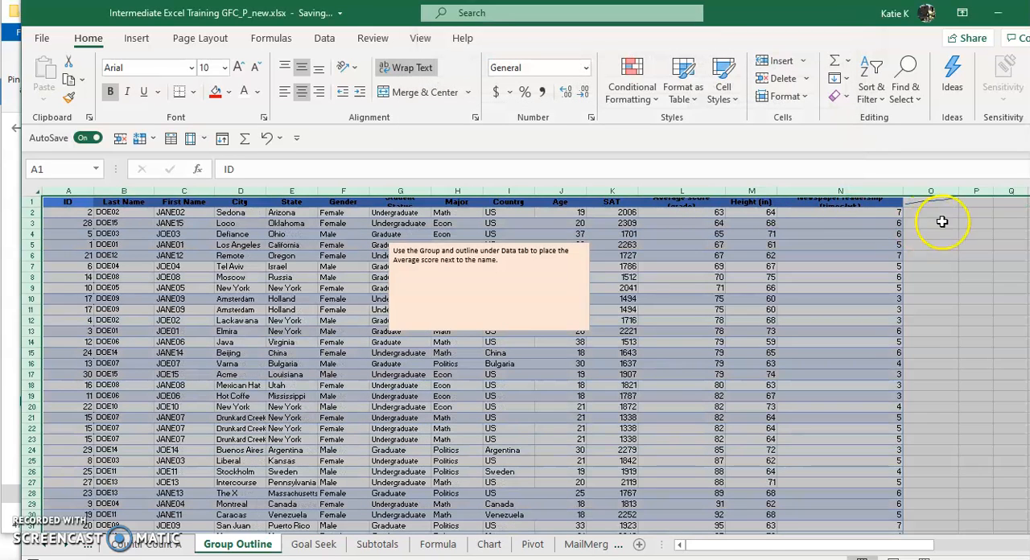